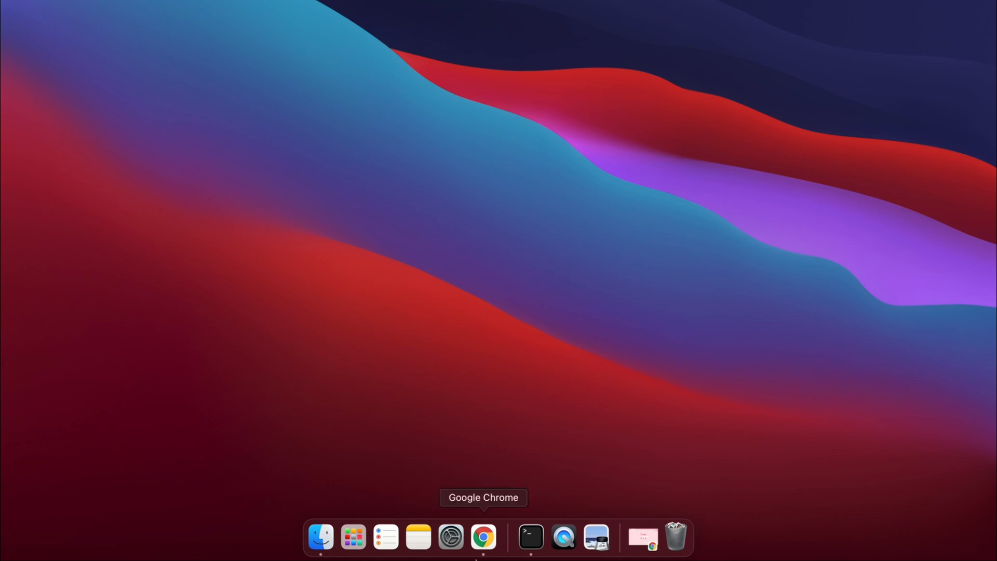
Step: Launch Chrome and load nodejs.org showing the 14.17.6 LTS and 16.9.0 Current downloads
click(482, 537)
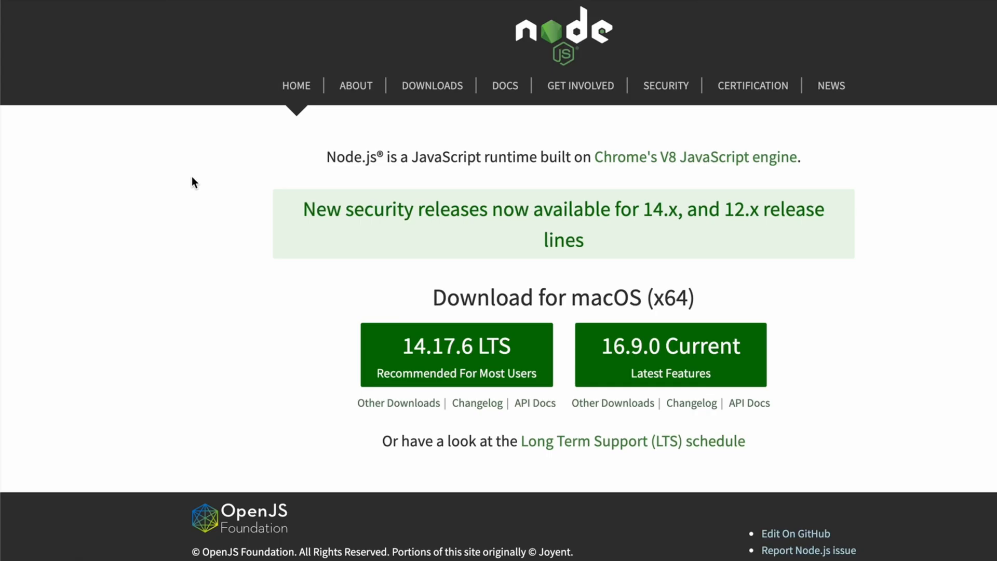
scroll(down, 3)
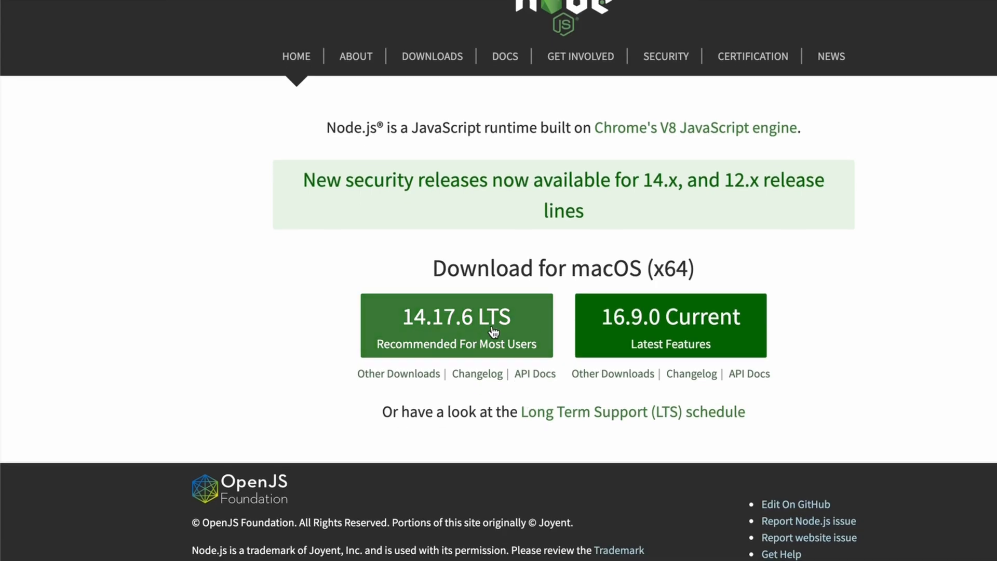
mouse_move(464, 332)
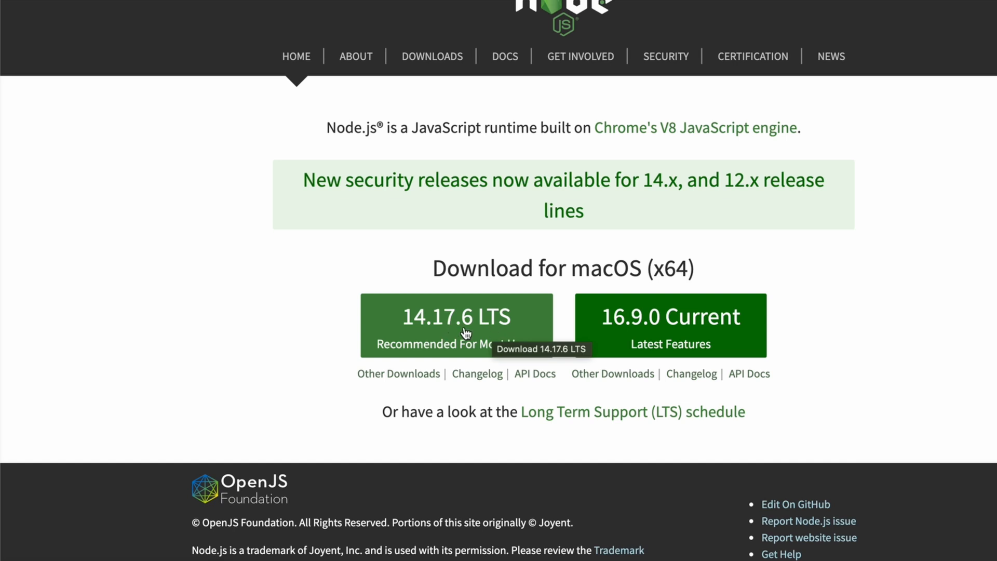
mouse_move(660, 330)
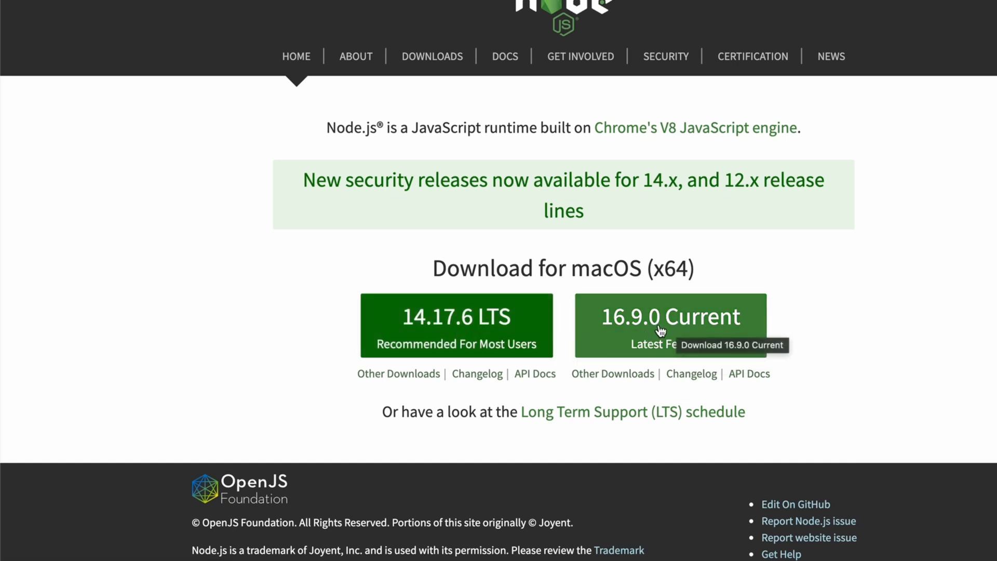
mouse_move(549, 335)
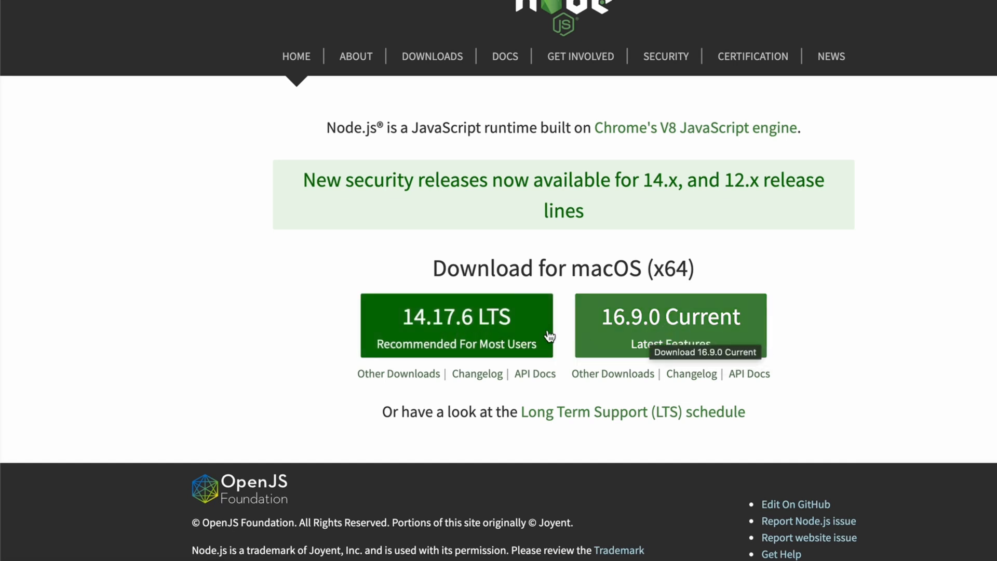
mouse_move(464, 331)
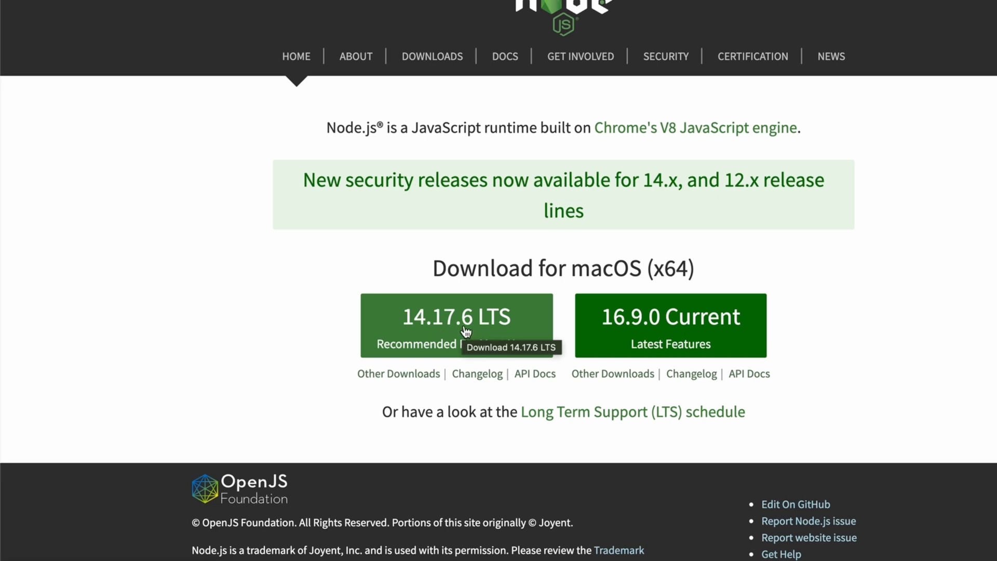
Step: Download the 14.17.6 LTS package and reveal it in the Downloads folder in Finder
click(455, 316)
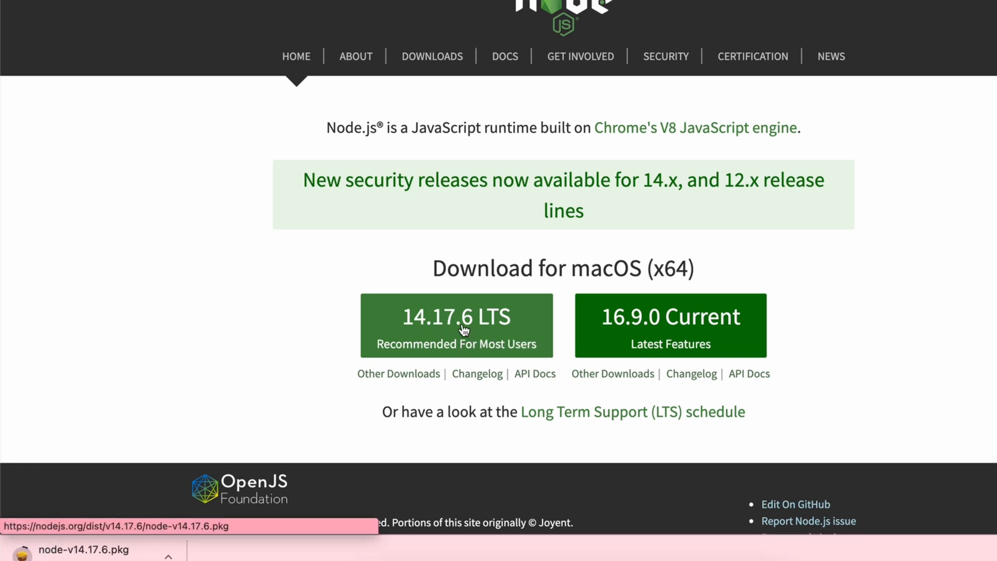
scroll(down, 3)
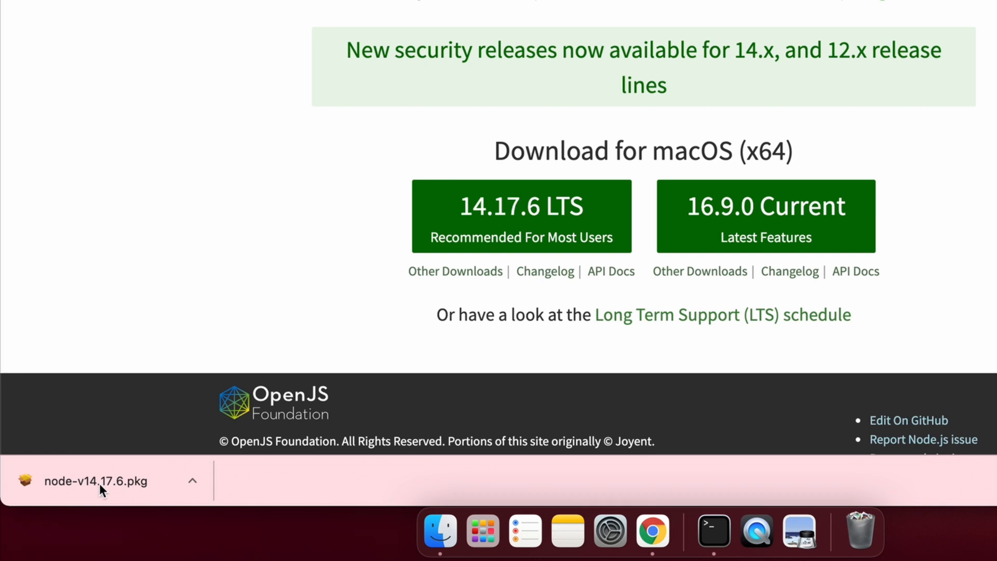
click(192, 480)
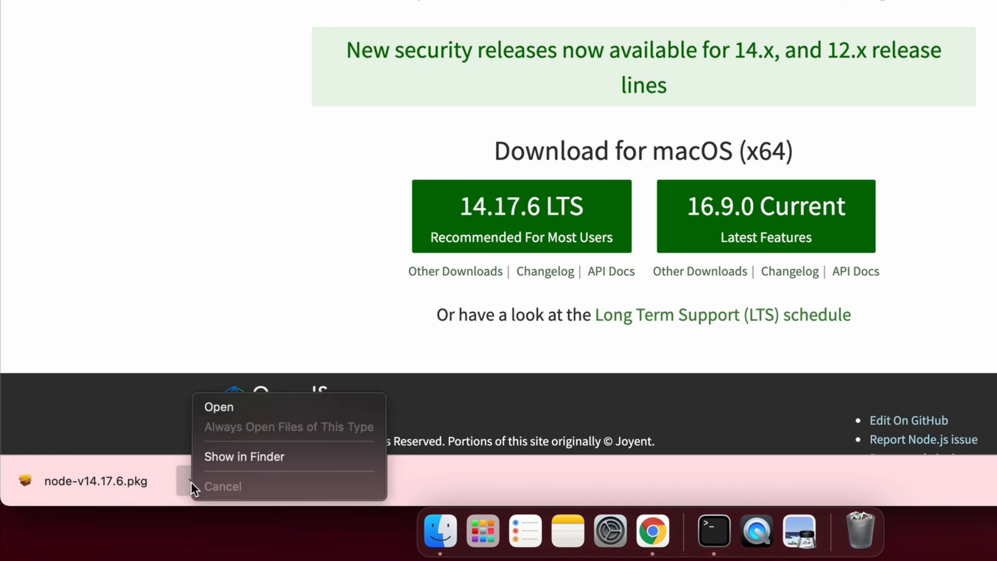
click(244, 457)
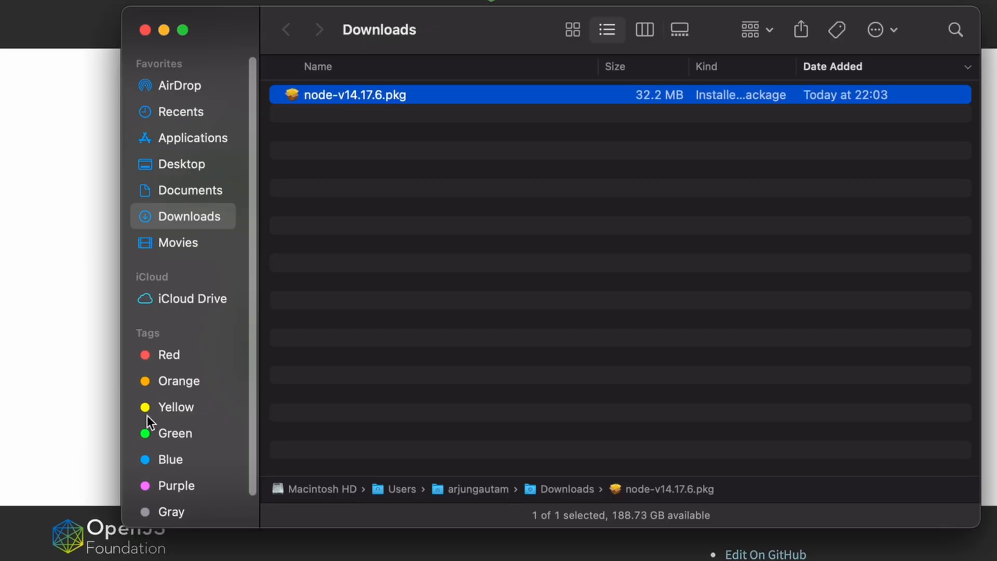
mouse_move(381, 102)
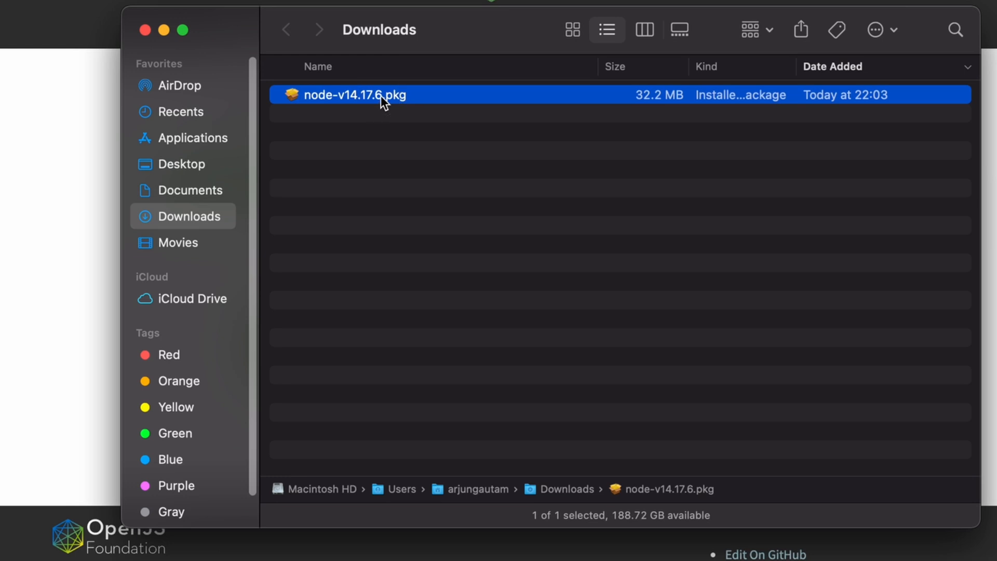
Step: Run node-v14.17.6.pkg through the introduction, agree to the license and start the standard install
double_click(354, 95)
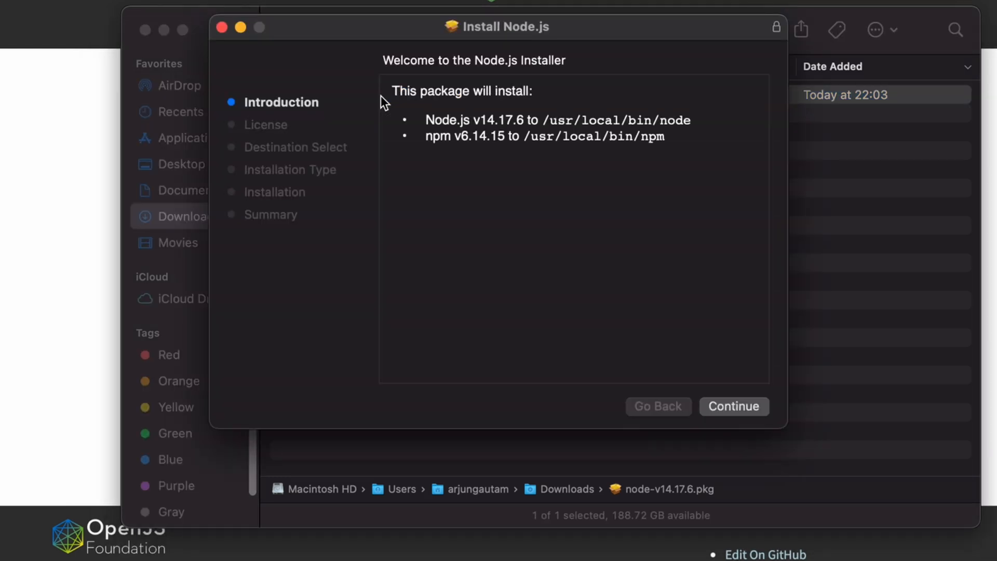
click(733, 405)
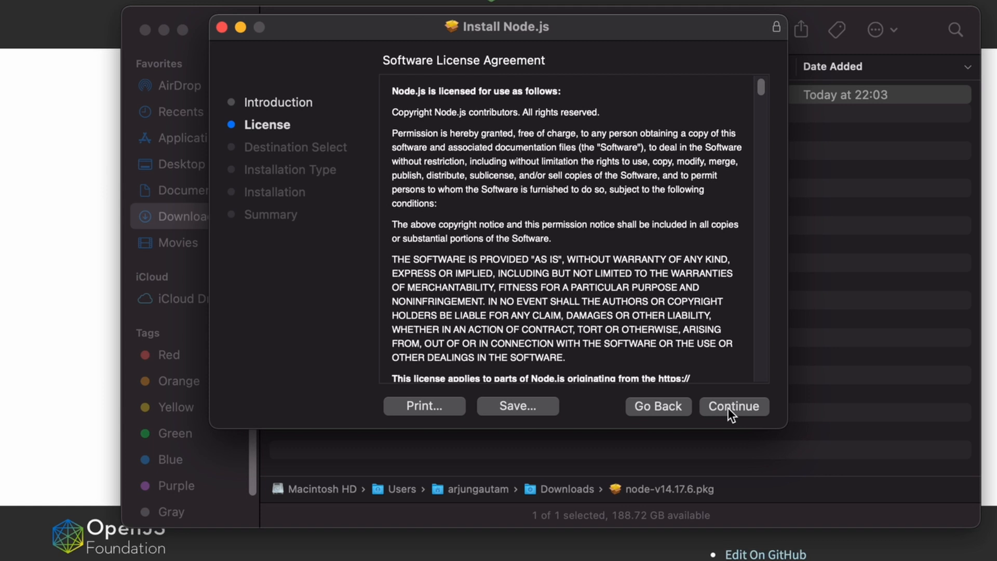
click(733, 406)
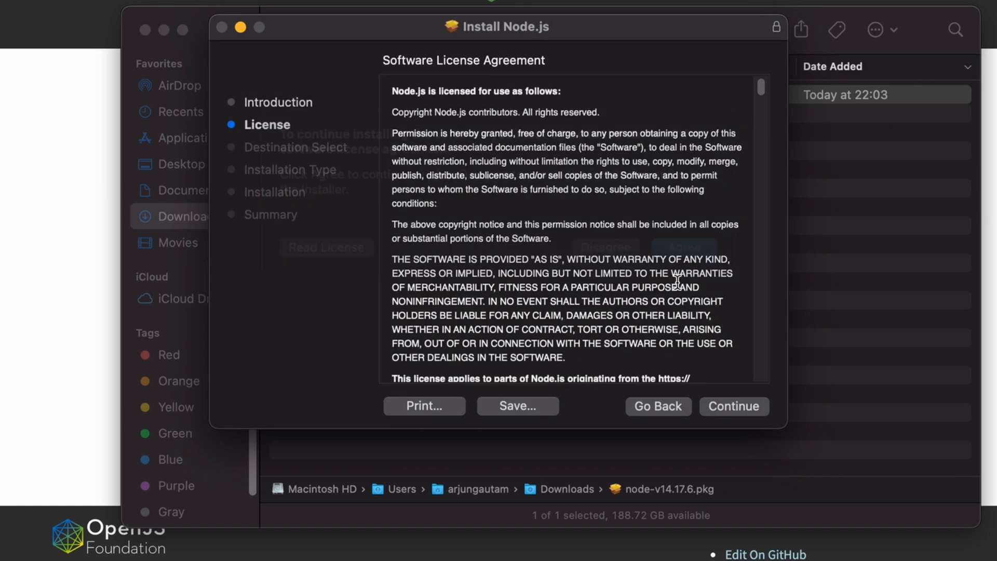
click(733, 406)
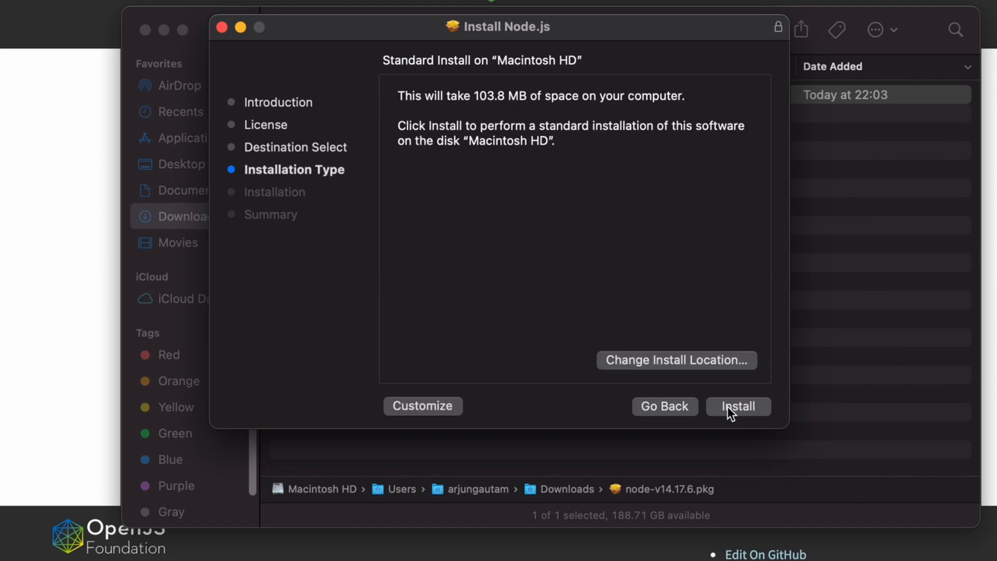
click(738, 406)
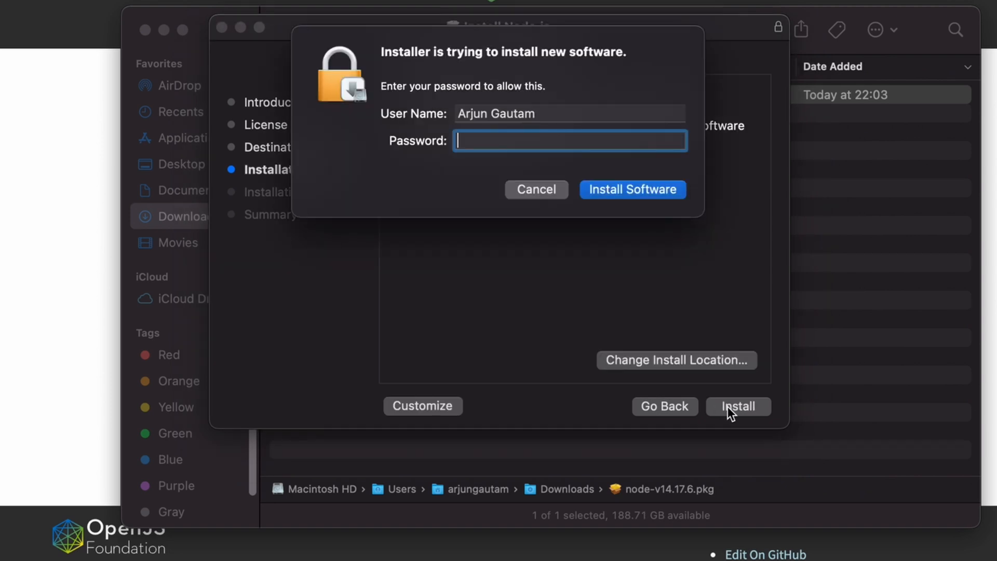
Step: Authorize with the password, let the install finish, close the installer and answer the Move to Trash prompt
text(•••••)
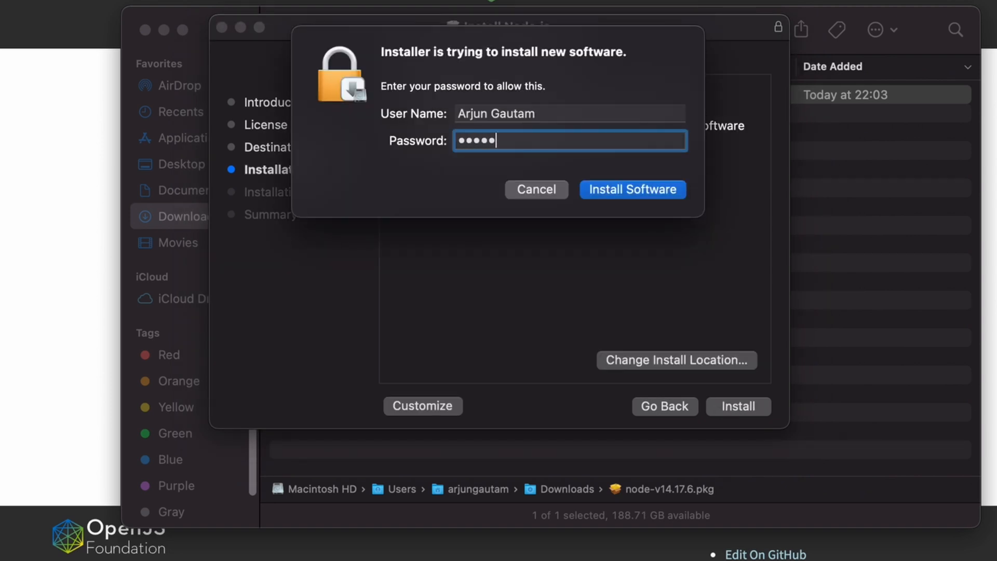
click(631, 189)
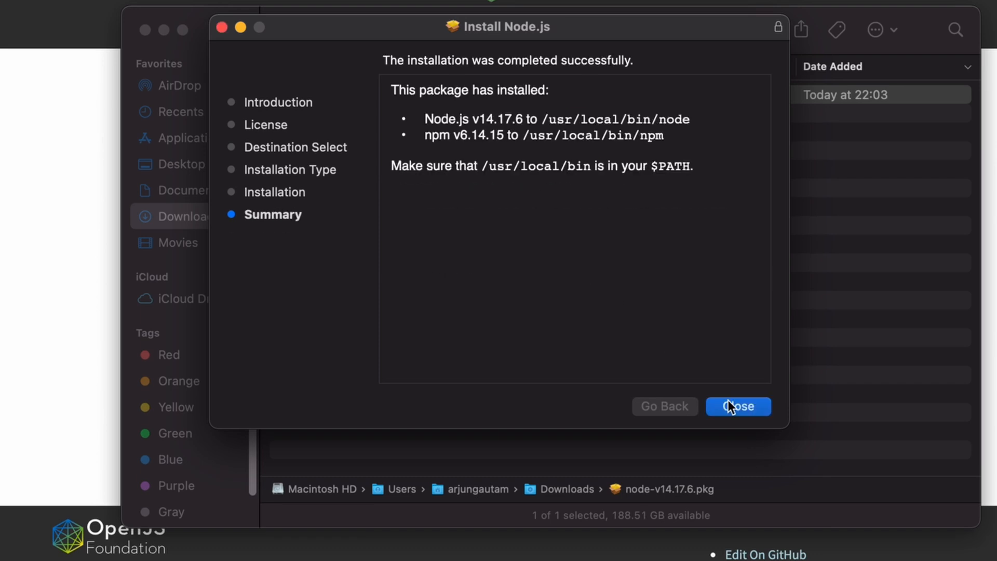
click(738, 406)
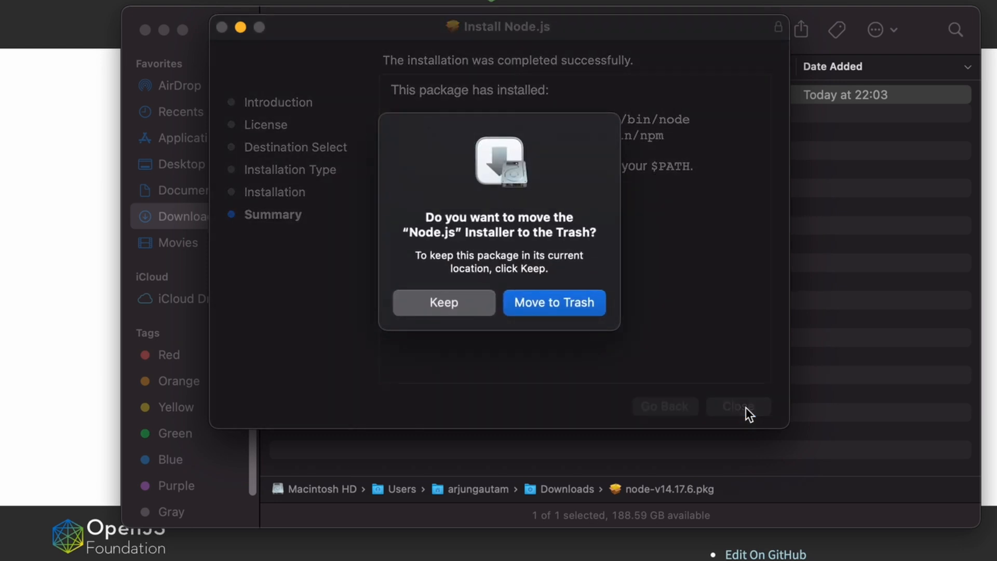
click(552, 302)
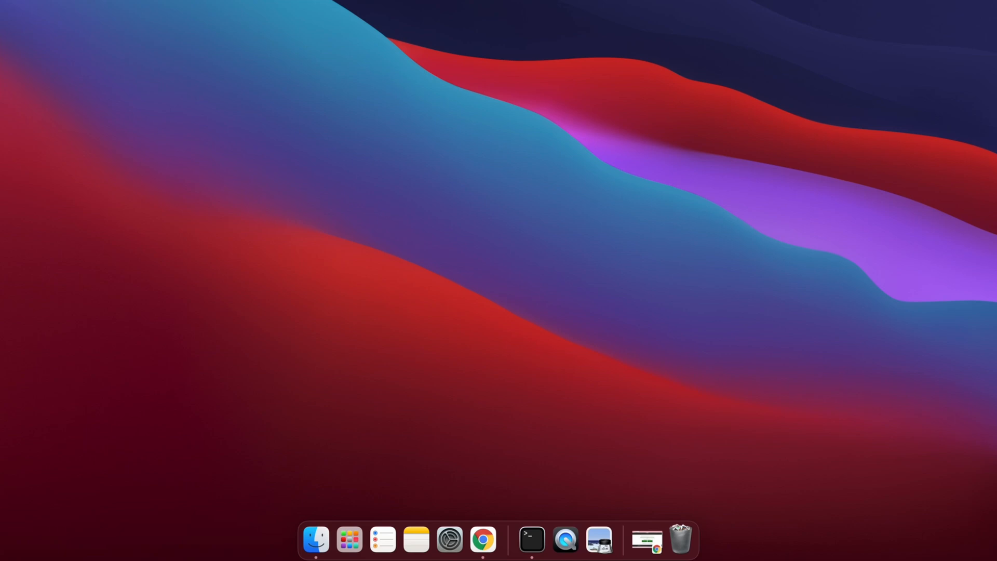
Step: Launch Terminal via Spotlight search for 'terminal'
key(cmd+space)
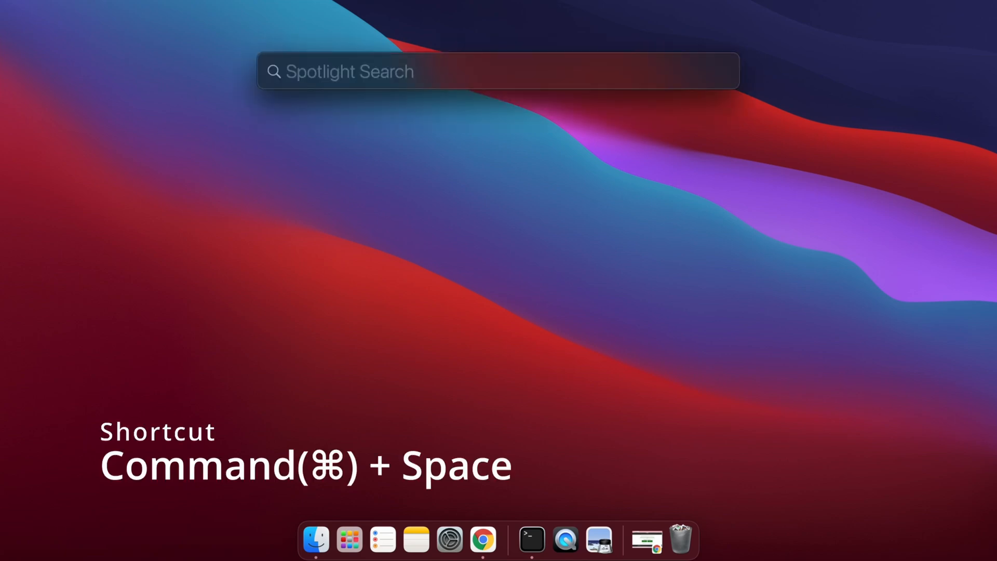
text(terminal)
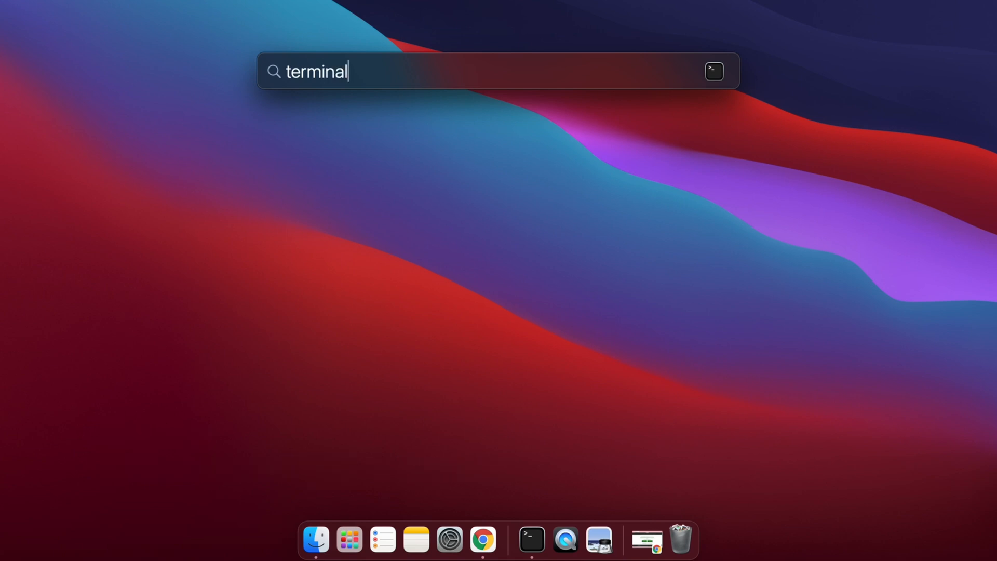
key(Return)
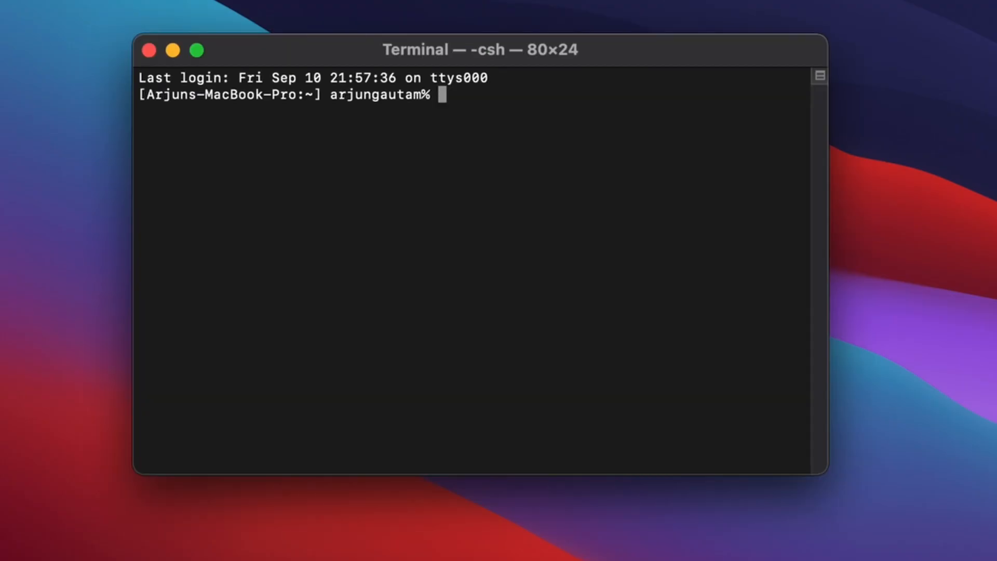
Step: Run node --version and npm --version to show v14.17.6 and 6.14.15
text(node --v)
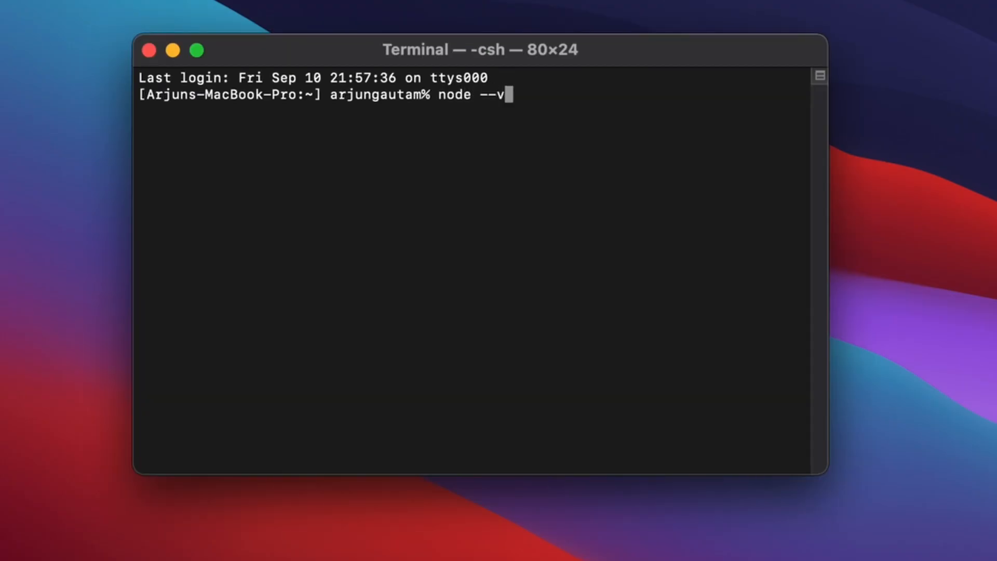
key(Return)
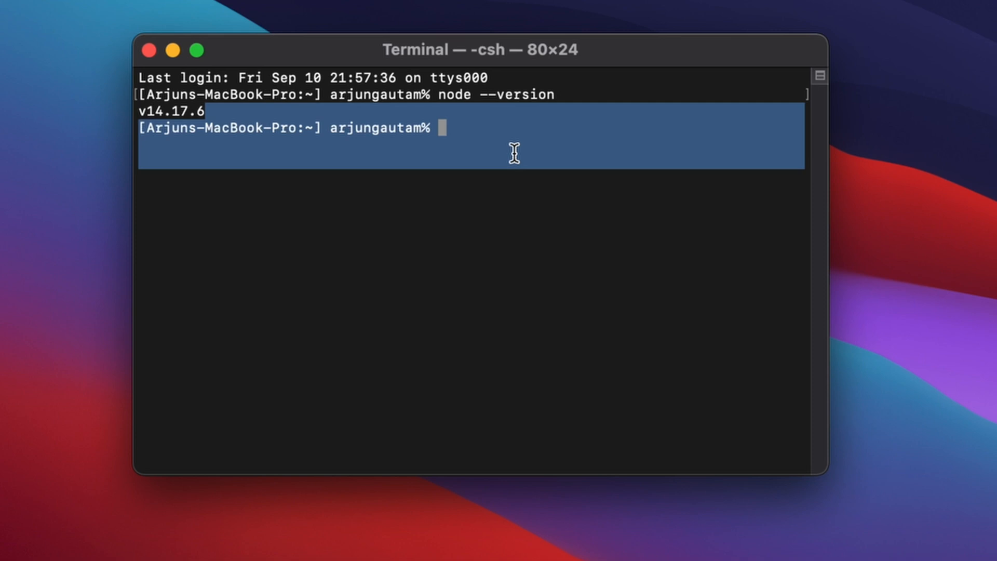
text(npm --version)
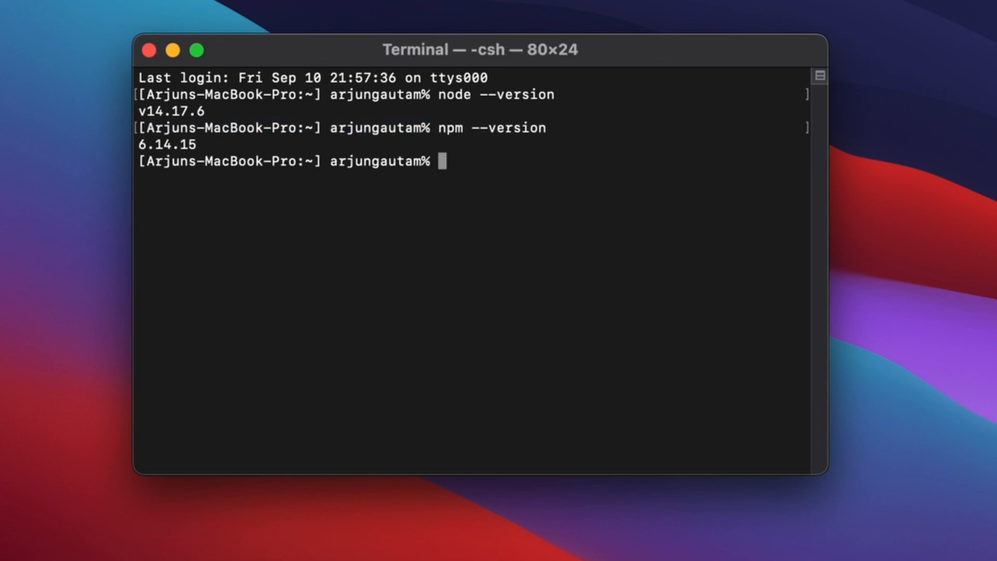
mouse_move(203, 144)
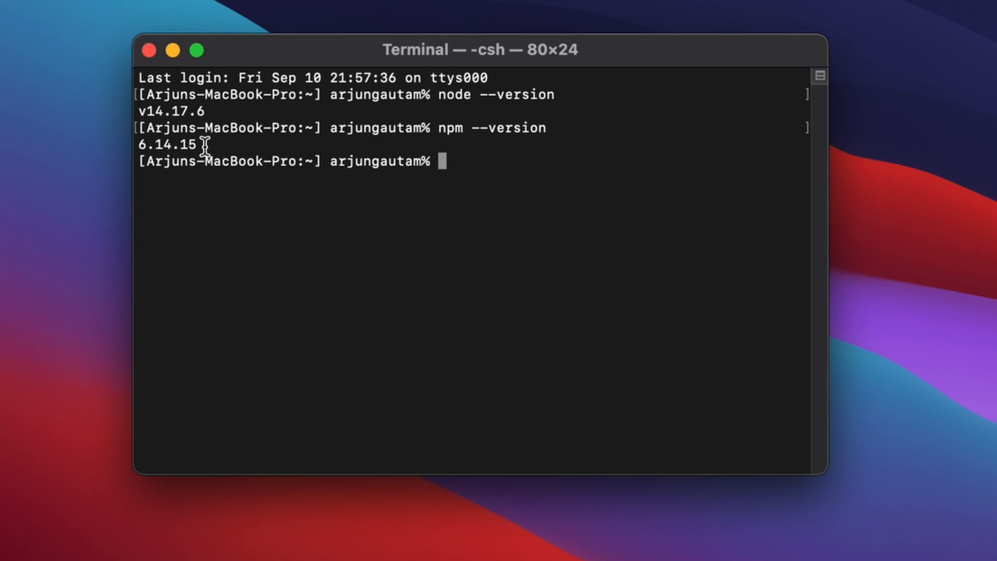